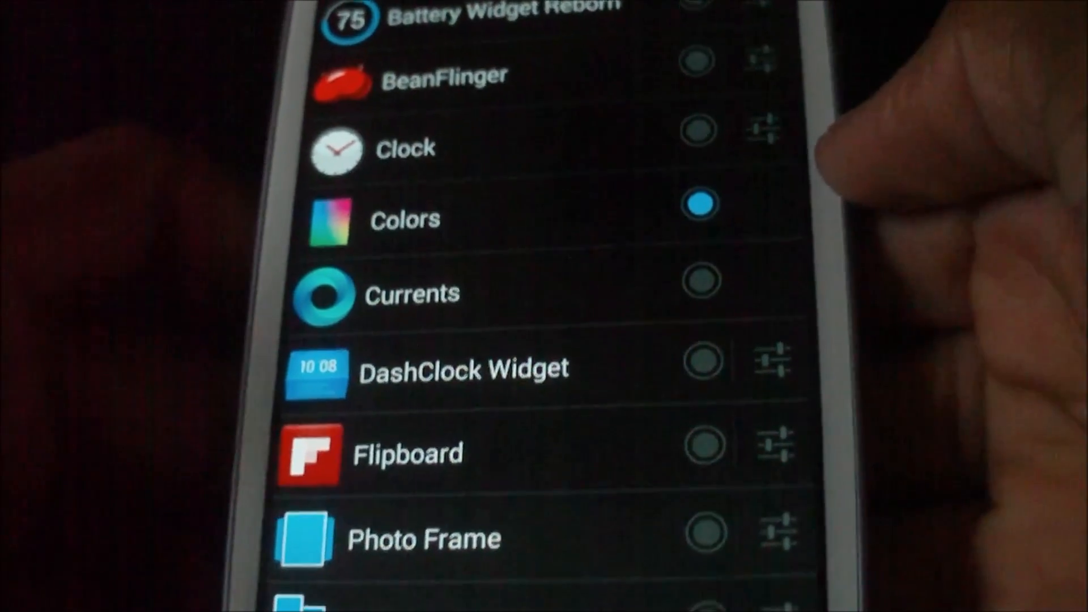
pyautogui.scroll(3)
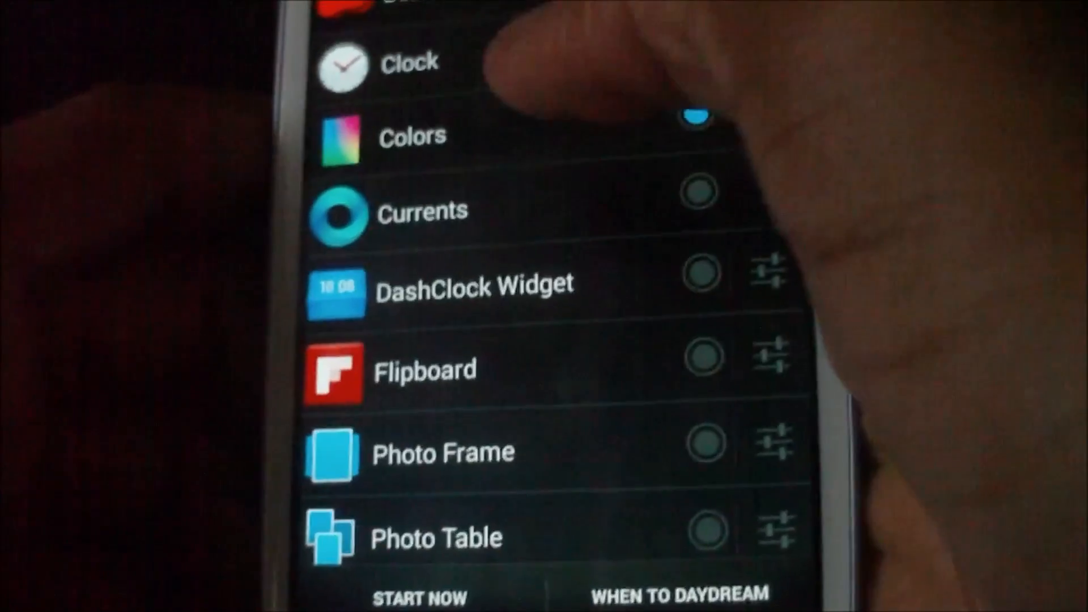